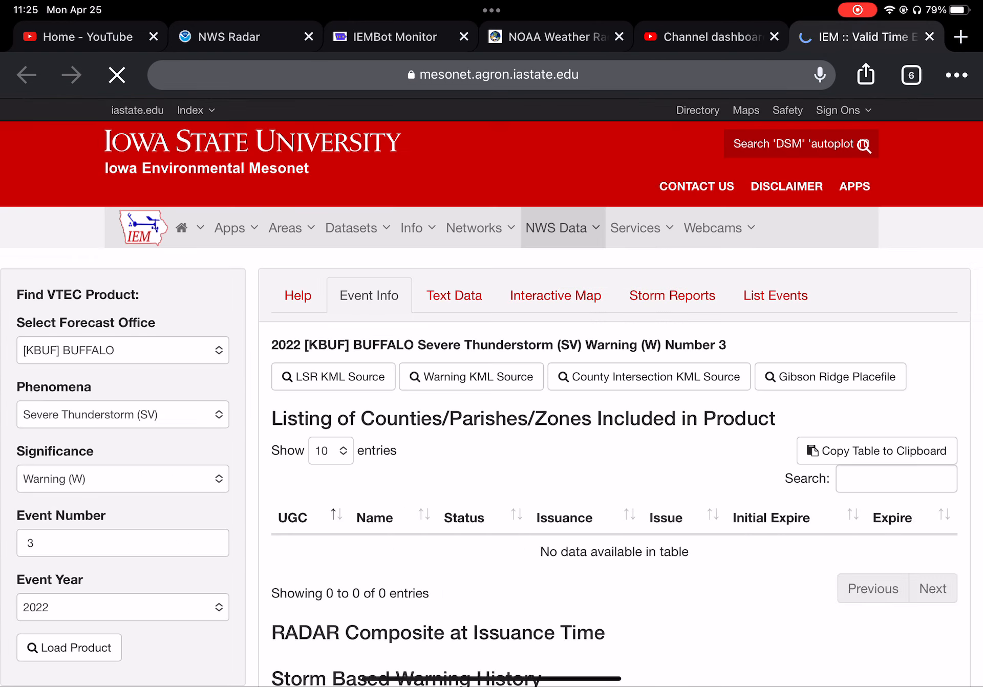
Step: Open the Text Data view and read through the warning #3 issuance bulletin
{"action": "left_click", "coordinate": [453, 296]}
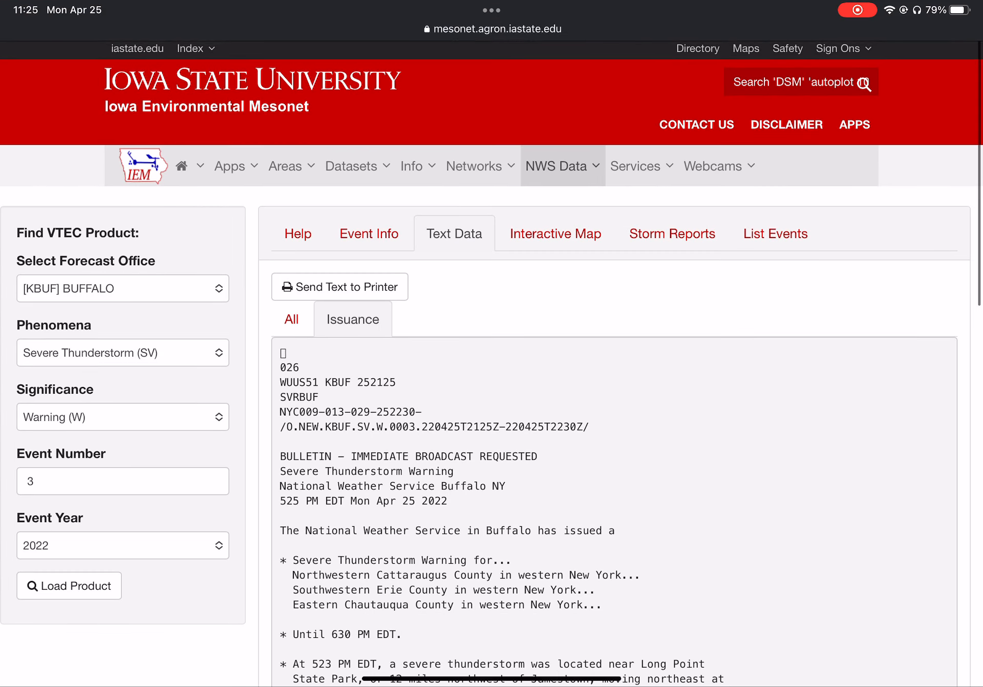
{"action": "scroll", "scroll_direction": "down", "scroll_amount": 3}
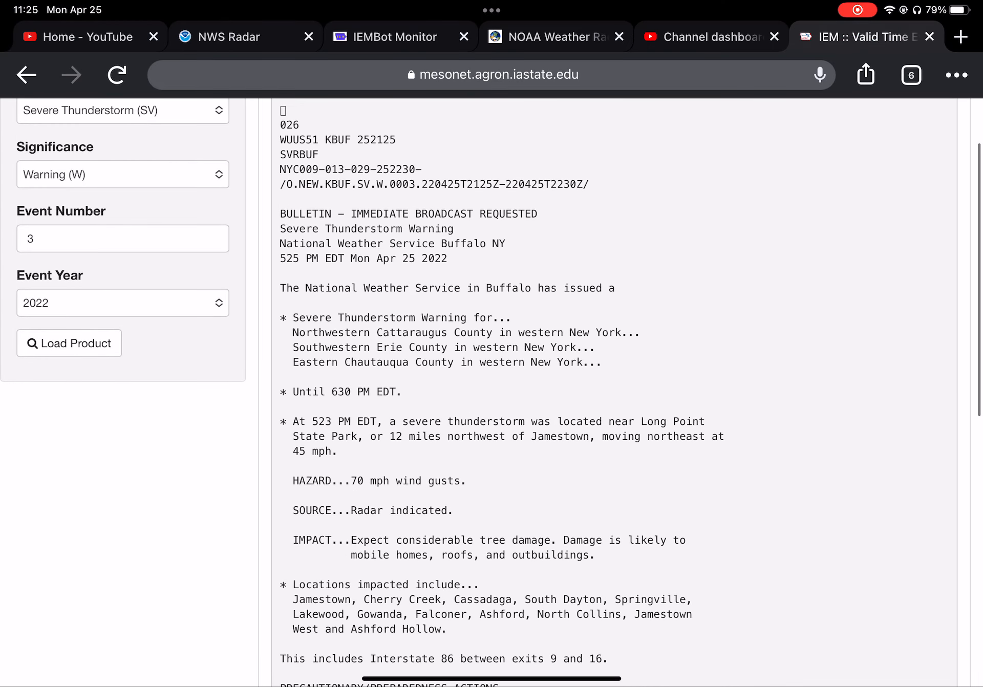
{"action": "scroll", "scroll_direction": "down", "scroll_amount": 3}
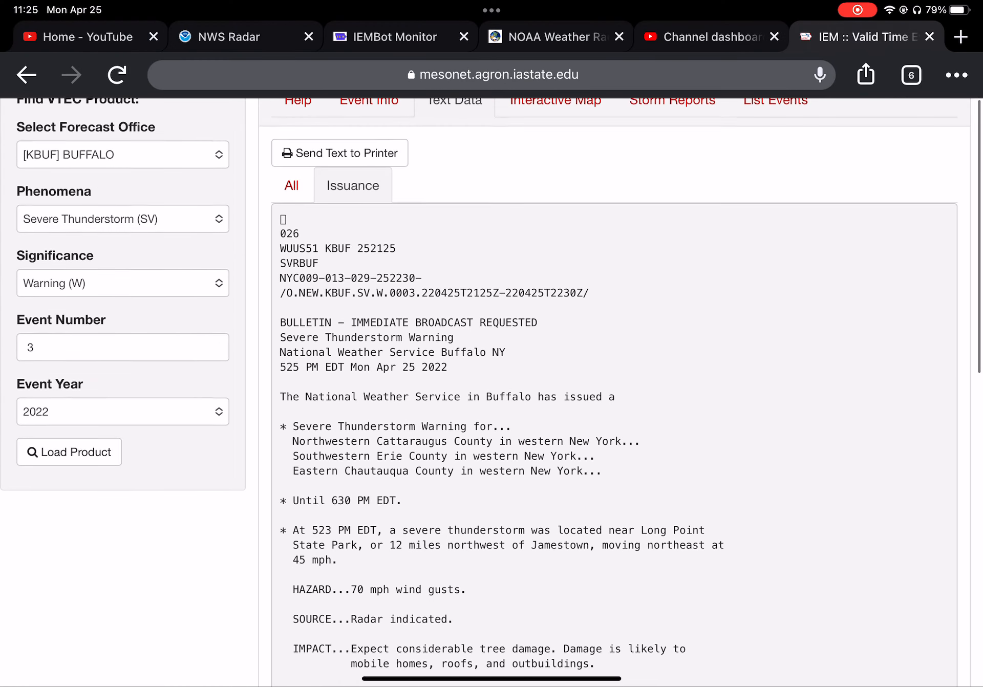
{"action": "scroll", "scroll_direction": "down", "scroll_amount": 3}
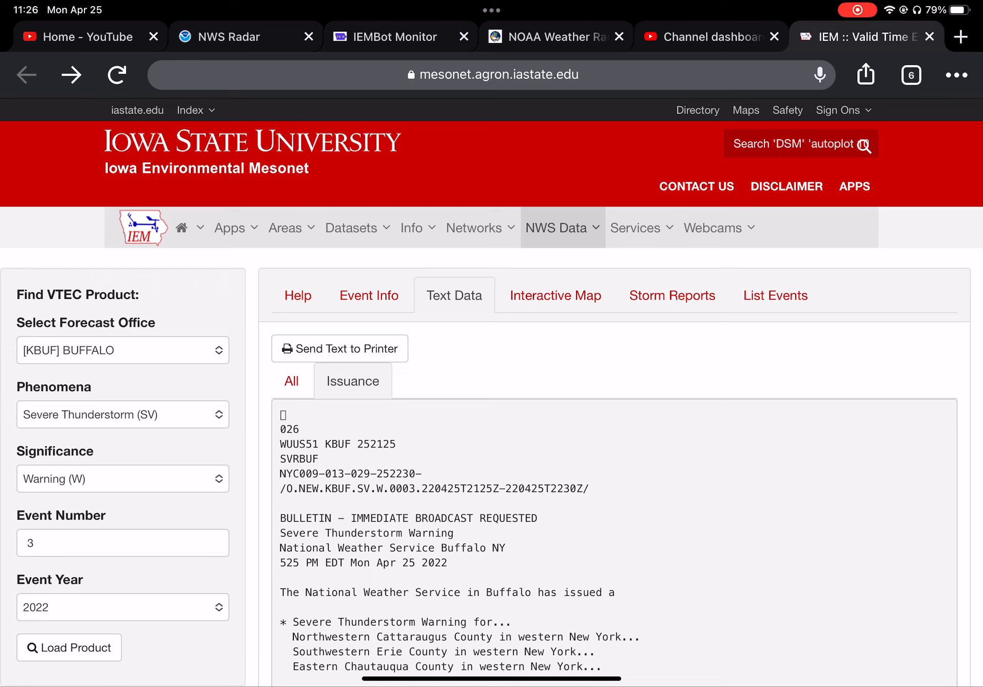
{"action": "scroll", "scroll_direction": "down", "scroll_amount": 3}
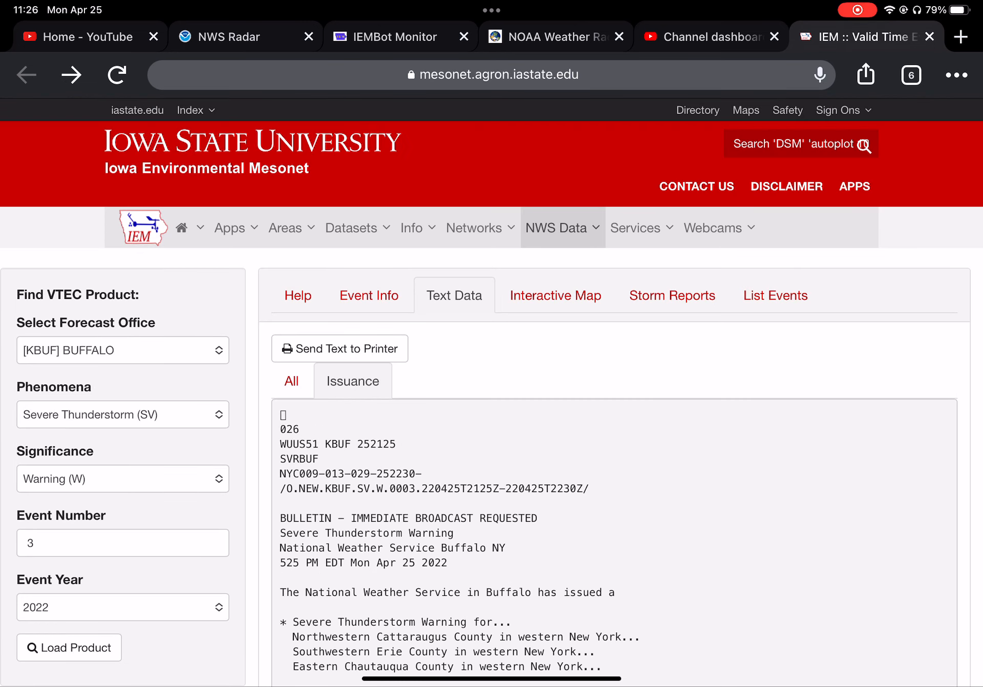
{"action": "left_click", "coordinate": [385, 36]}
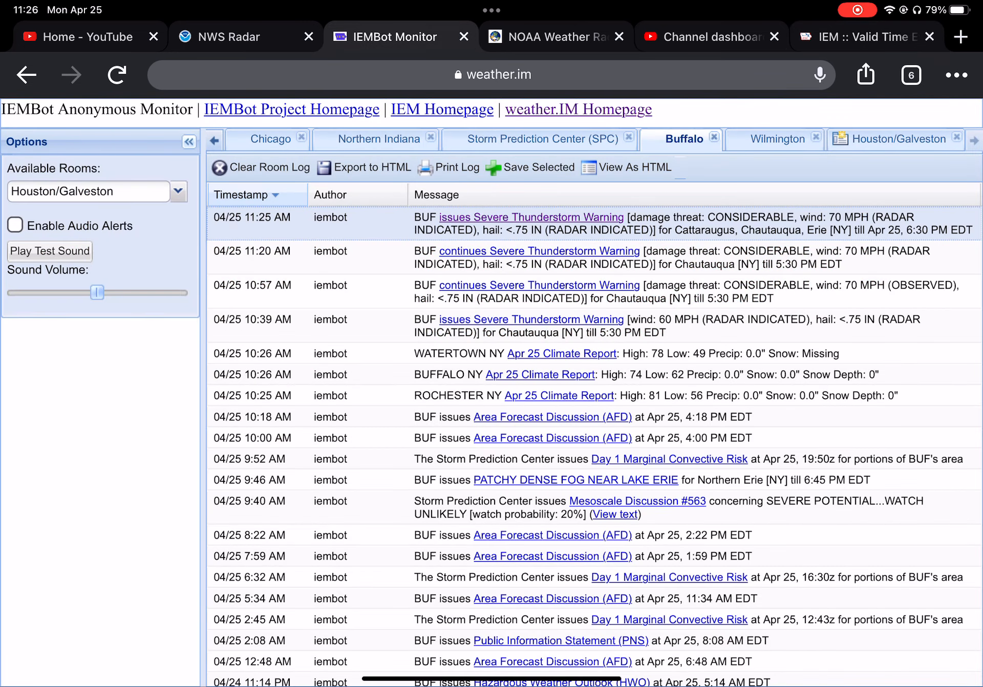
{"action": "left_click", "coordinate": [897, 139]}
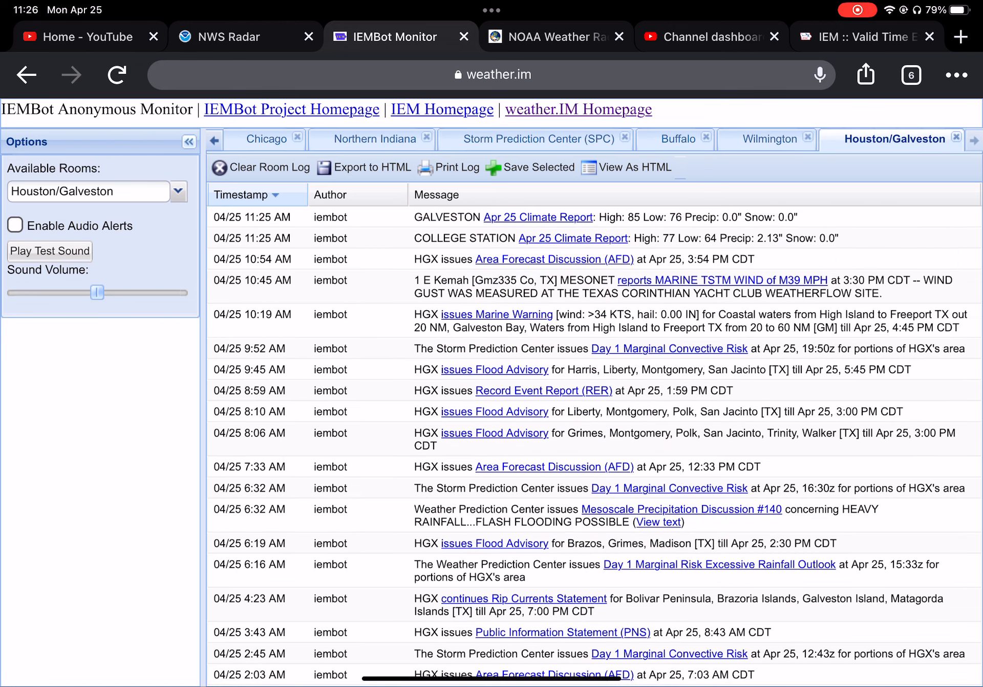
{"action": "left_click", "coordinate": [678, 140]}
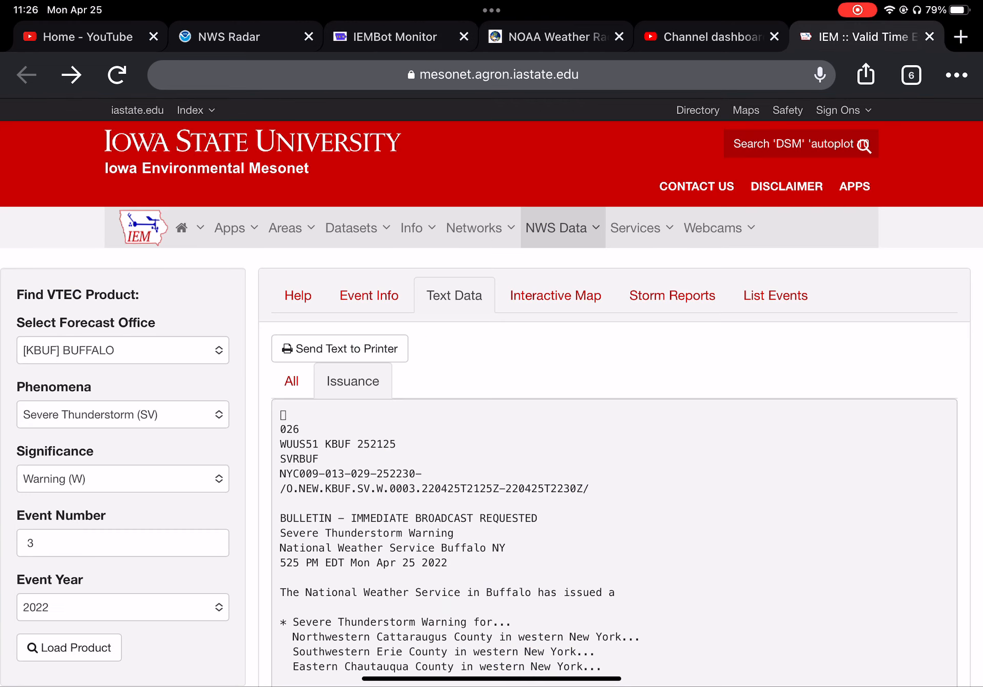
{"action": "scroll", "scroll_direction": "down", "scroll_amount": 3}
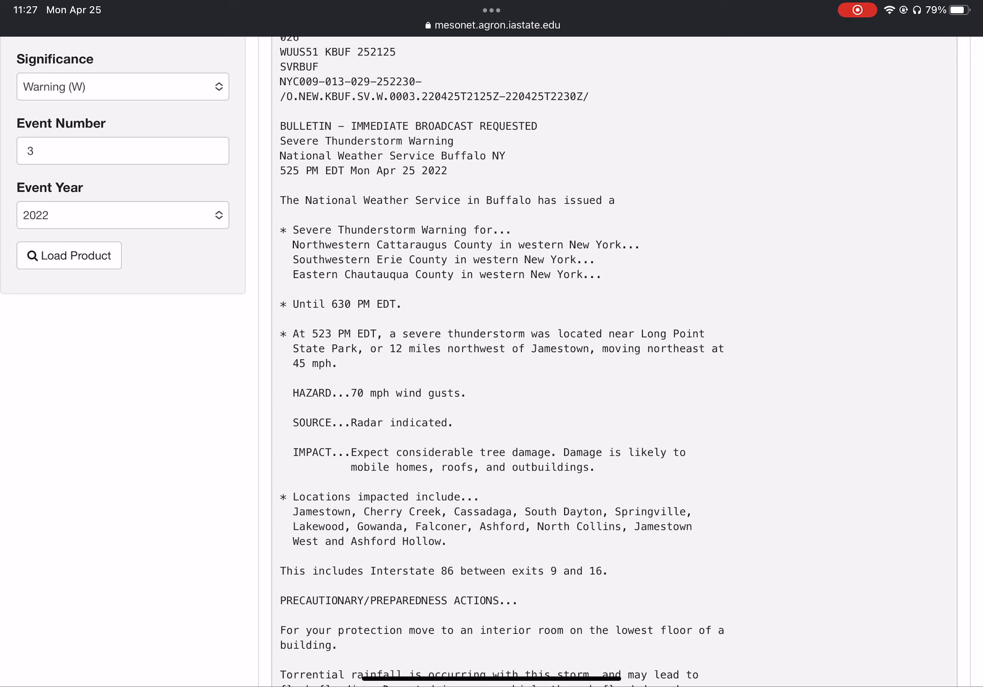
{"action": "scroll", "scroll_direction": "down", "scroll_amount": 3}
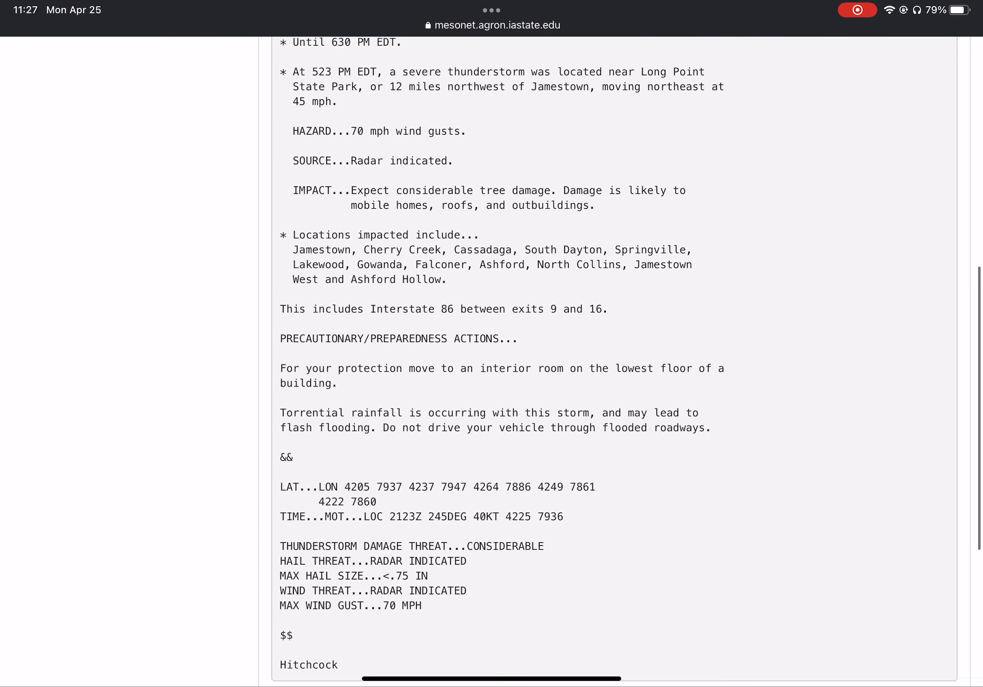
{"action": "scroll", "scroll_direction": "down", "scroll_amount": 3}
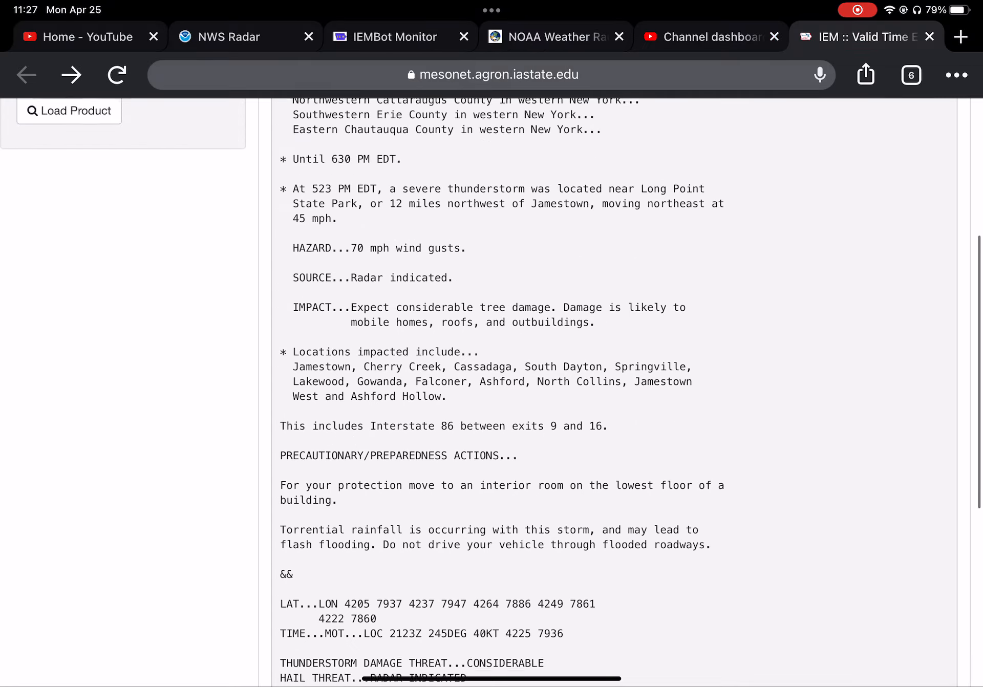
{"action": "scroll", "scroll_direction": "down", "scroll_amount": 3}
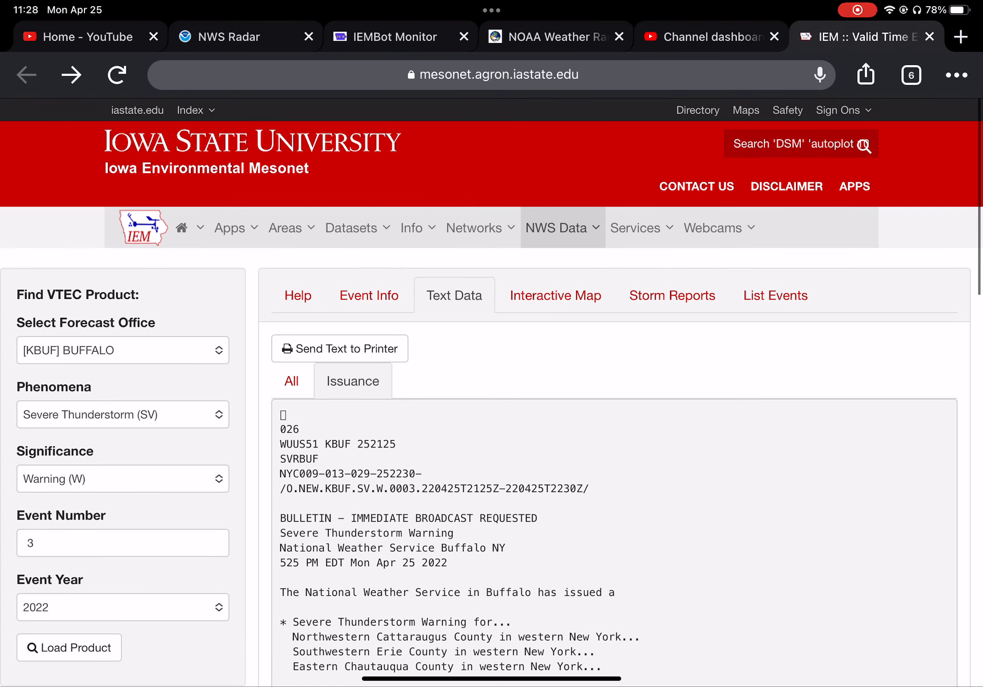
Step: Switch to the Interactive Map and scroll to the radar map showing the warning polygon
{"action": "left_click", "coordinate": [553, 295]}
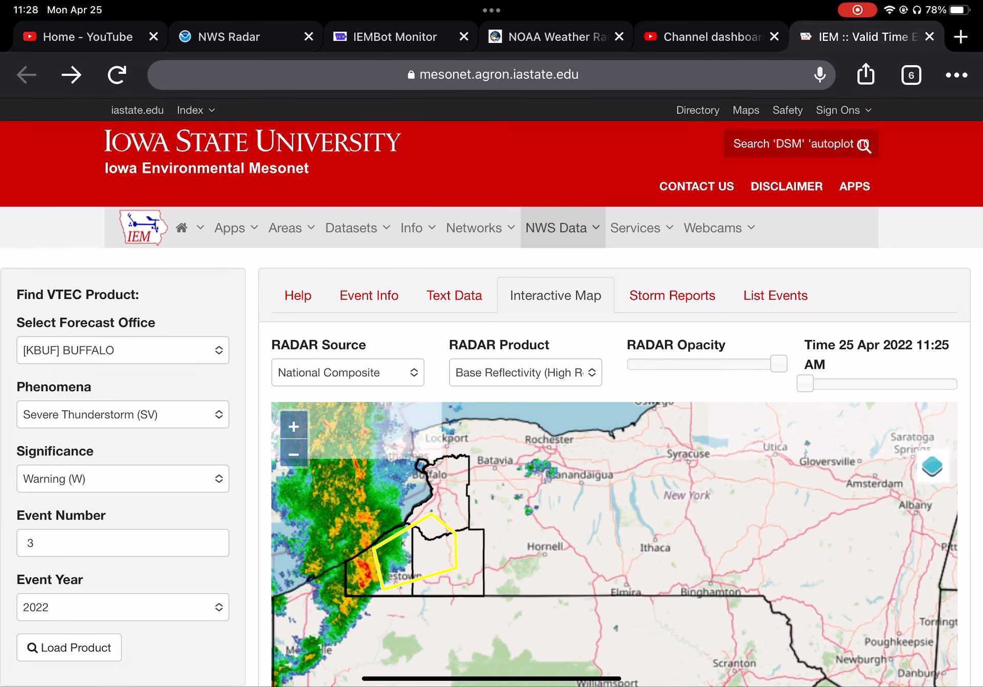
{"action": "scroll", "scroll_direction": "down", "scroll_amount": 3}
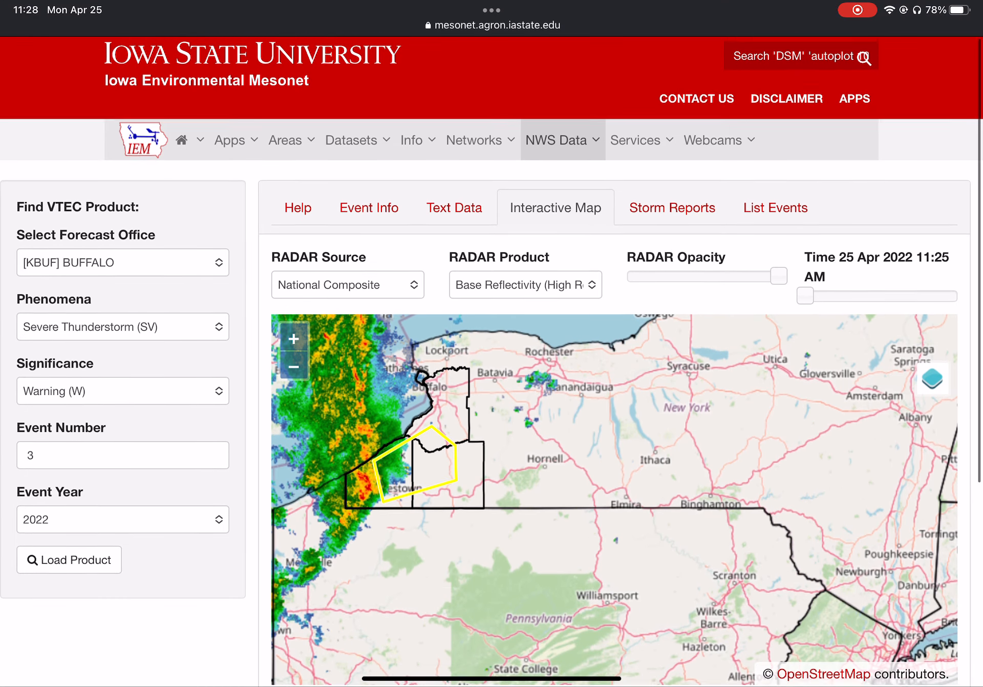
{"action": "scroll", "scroll_direction": "down", "scroll_amount": 3}
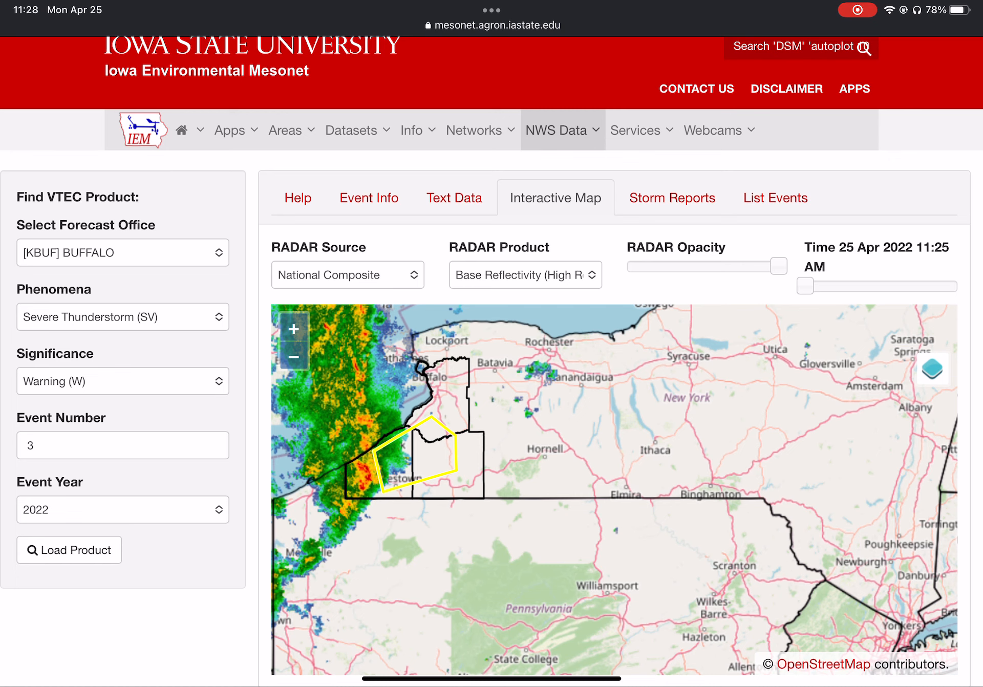
{"action": "scroll", "scroll_direction": "down", "scroll_amount": 3}
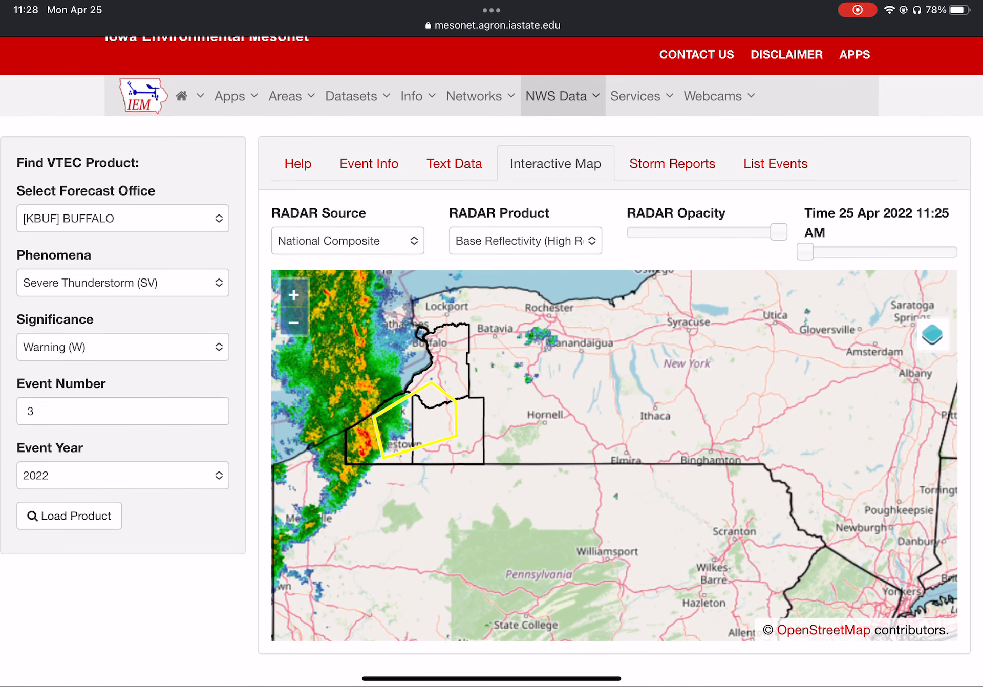